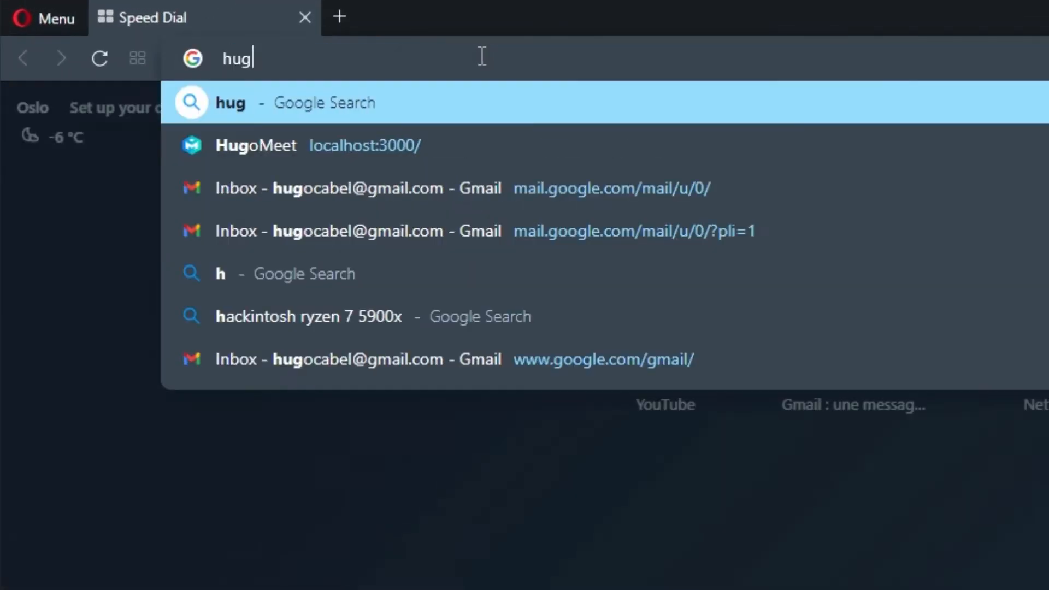
Reach the HugoMeet landing page at localhost:3000 from the address bar and start entering a code.
{"action": "left_click", "coordinate": [256, 145]}
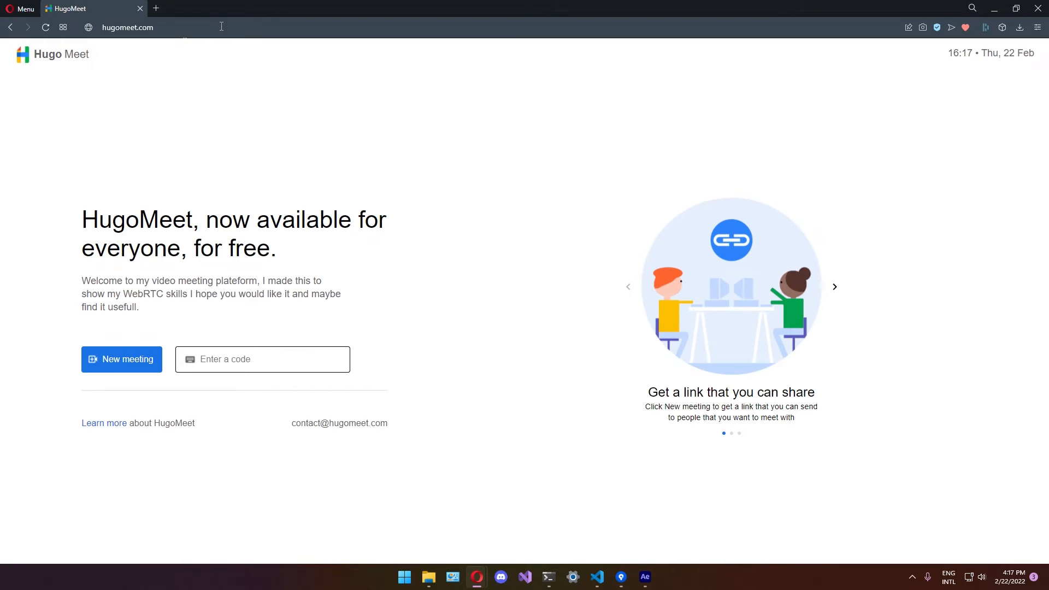
{"action": "left_click", "coordinate": [134, 27]}
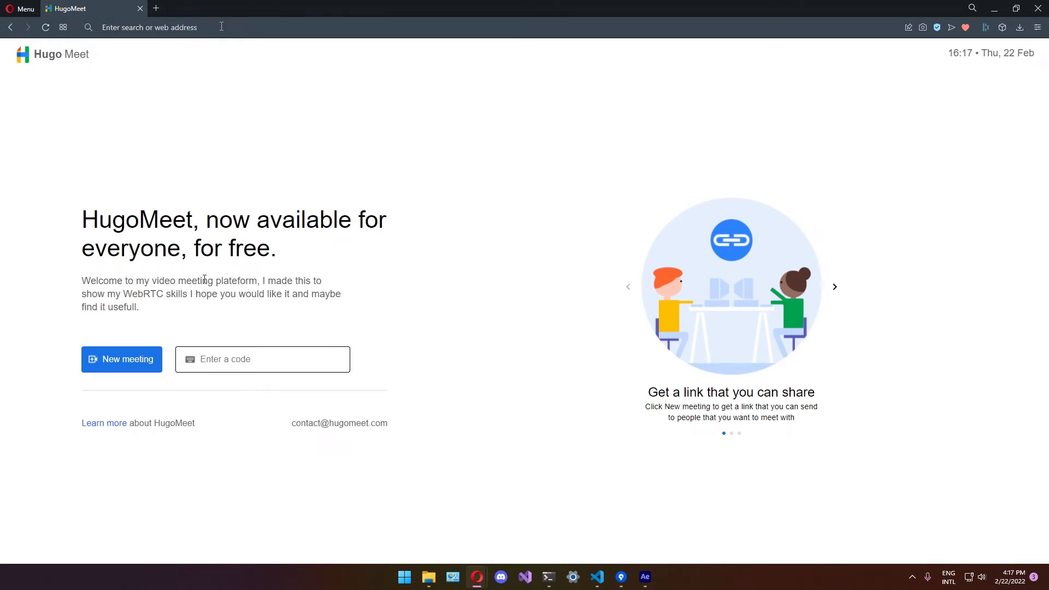
{"action": "left_click", "coordinate": [261, 360]}
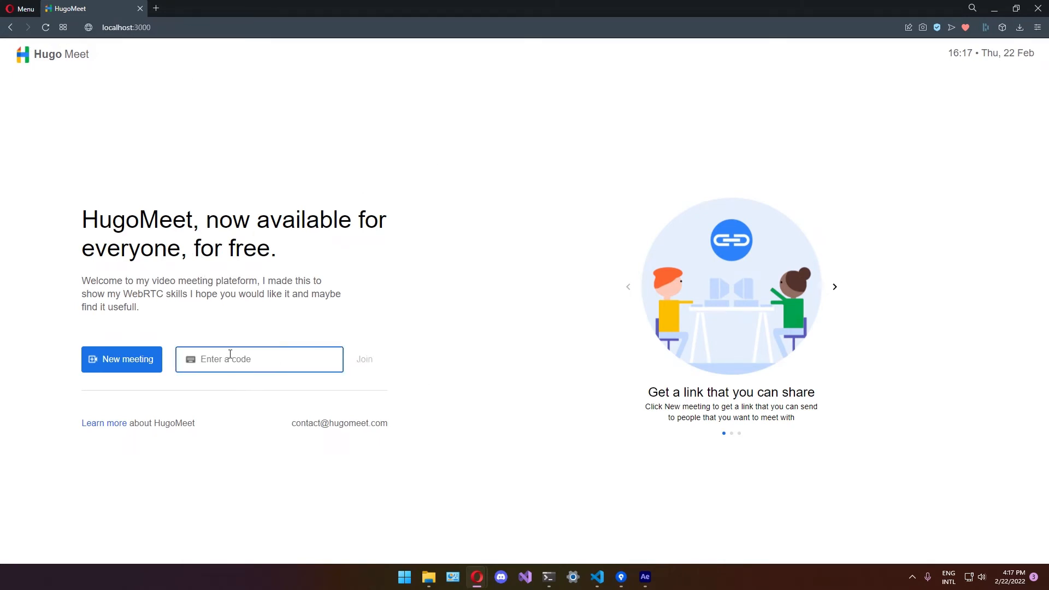
{"action": "type", "text": "hugomeet.com/room/F2L-TF2-1V2"}
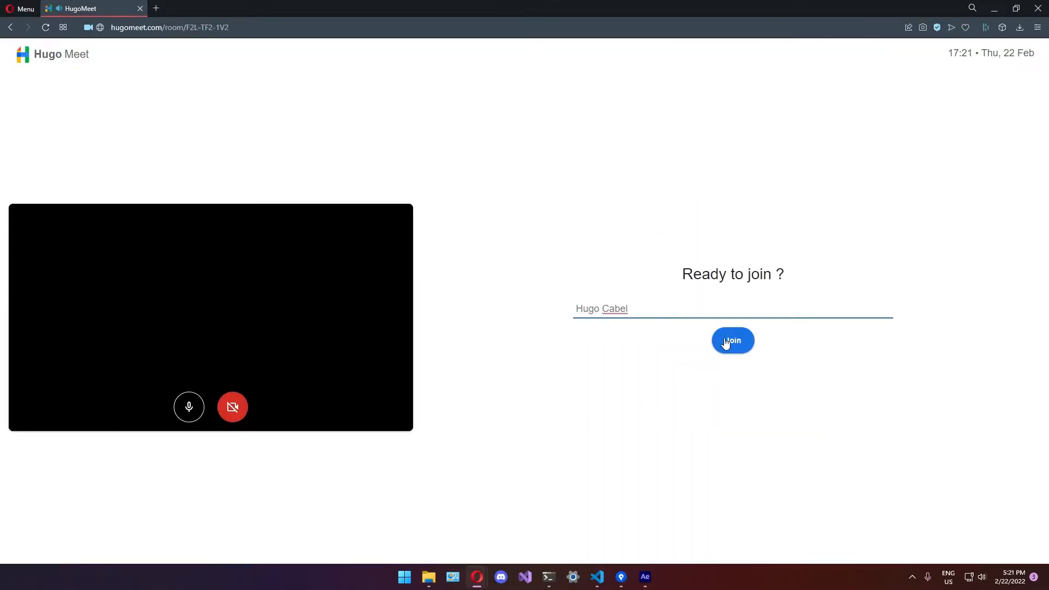
Join as Hugo Cabel, then from a private window with microphone allowed, admit Friend into room F2L-TF2-1V2.
{"action": "left_click", "coordinate": [733, 340]}
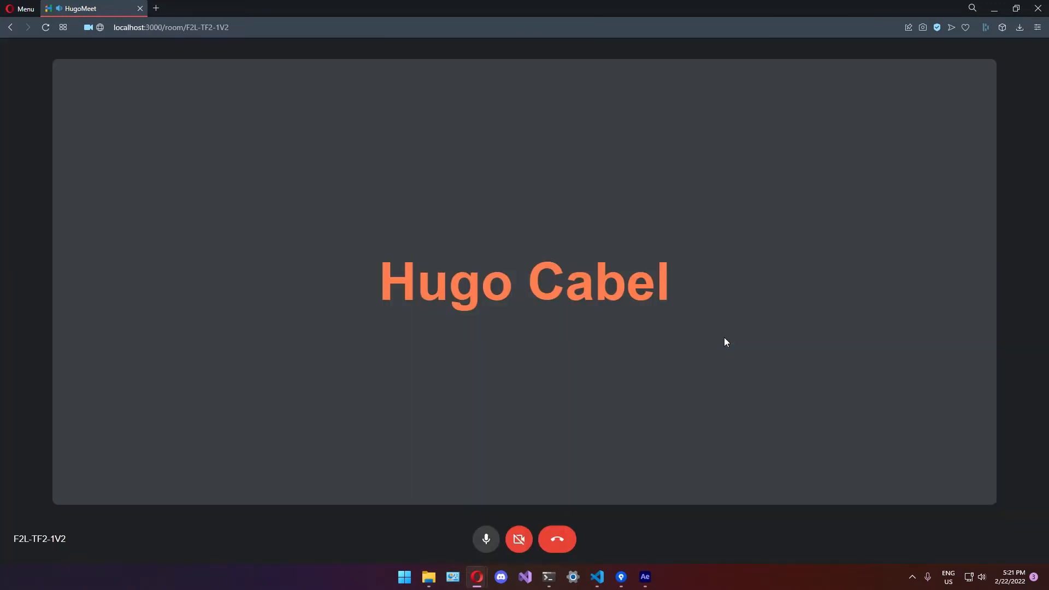
{"action": "left_click", "coordinate": [171, 27]}
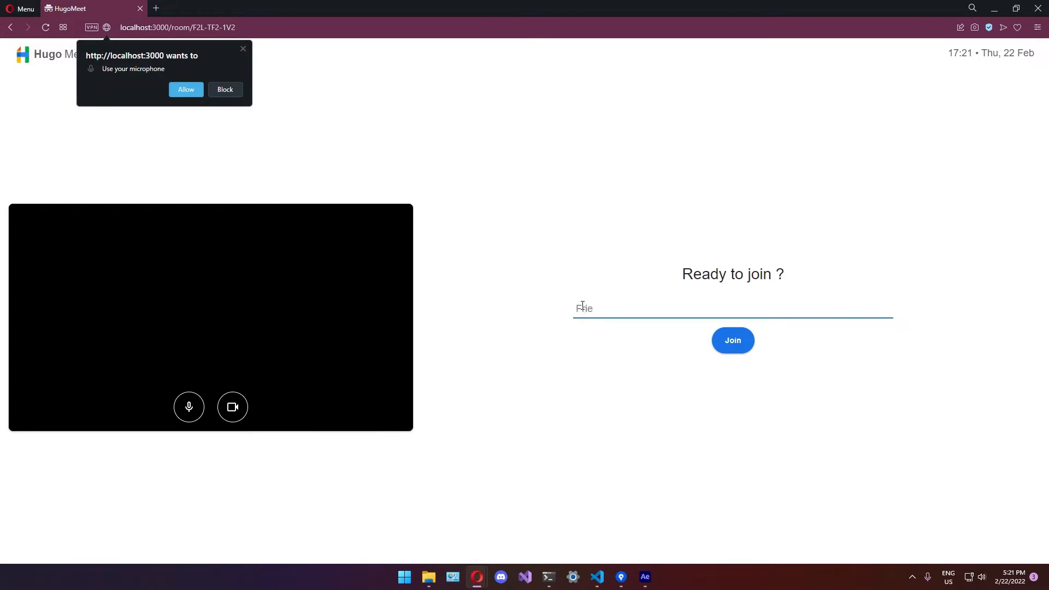
{"action": "left_click", "coordinate": [232, 407]}
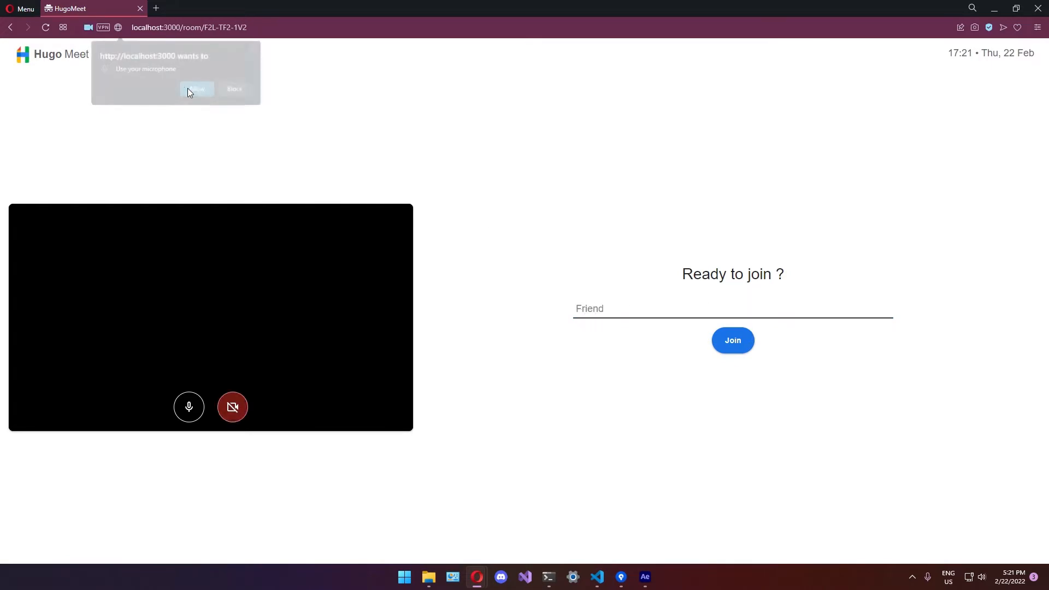
{"action": "left_click", "coordinate": [733, 340]}
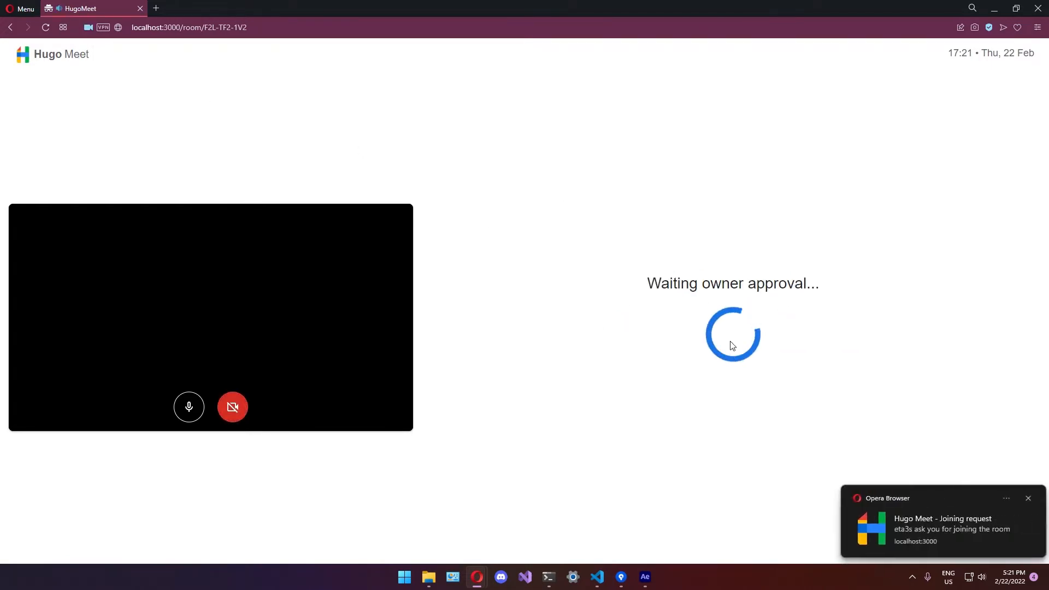
{"action": "mouse_move", "coordinate": [495, 171]}
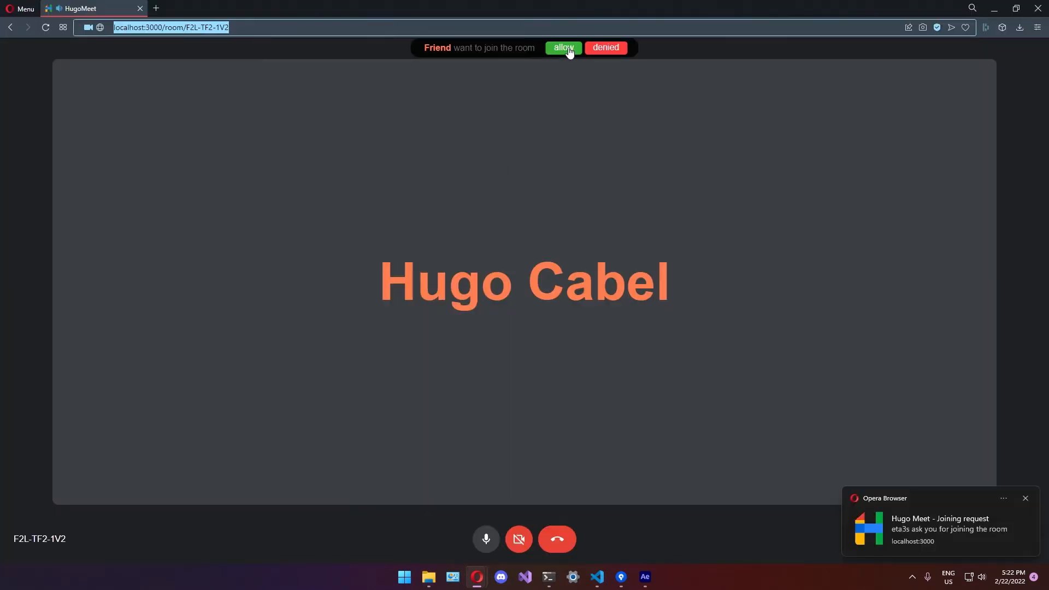
{"action": "left_click", "coordinate": [563, 47]}
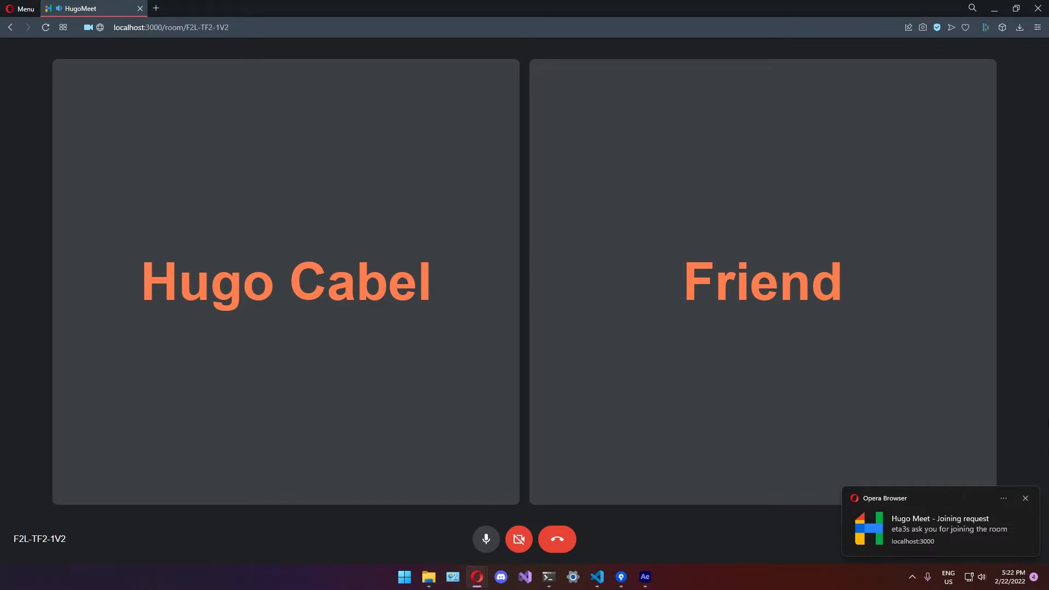
{"action": "left_click", "coordinate": [1026, 498]}
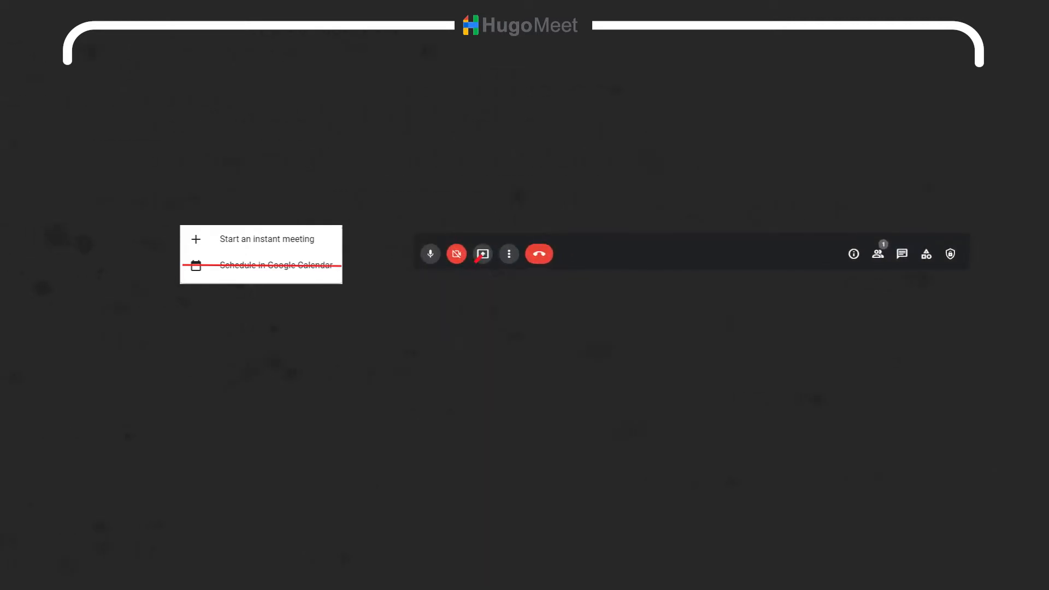
Advance the walkthrough to the LandingPage slide highlighting the New meeting button.
{"action": "left_click", "coordinate": [482, 254]}
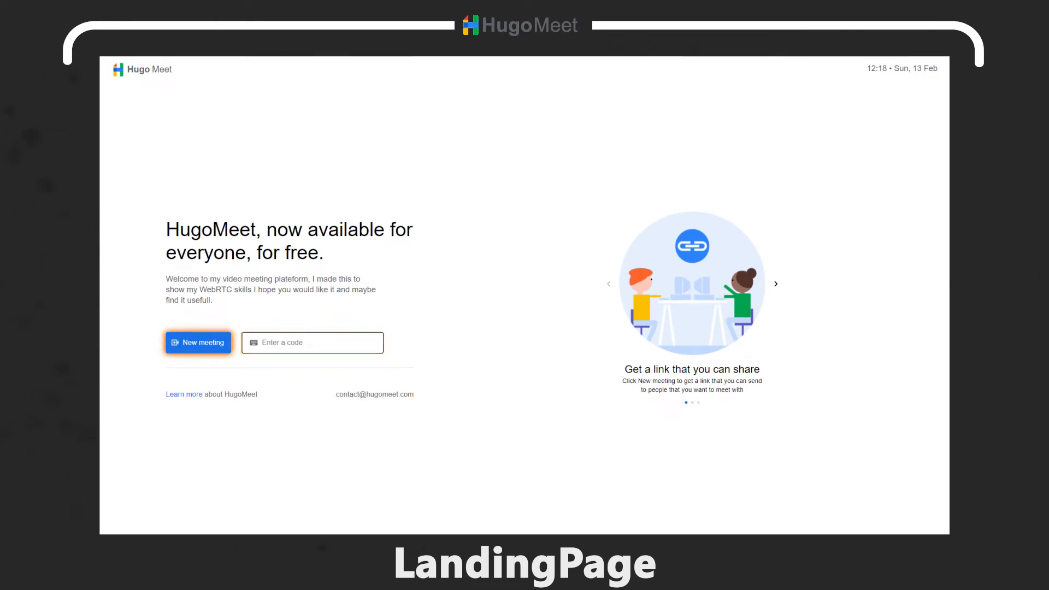
Advance the walkthrough to the PreRoomPage slide with camera preview and name field.
{"action": "left_click", "coordinate": [312, 342]}
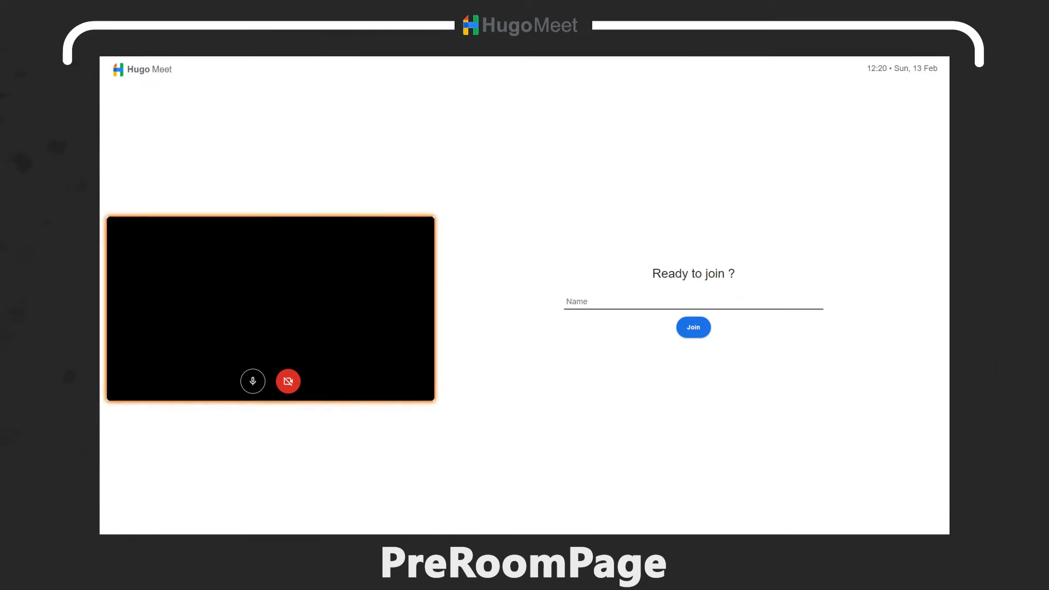
Step through the PreRoomPage preview and Name highlights to the RoomPage slide with 'This is me' and 'R2D2' tiles.
{"action": "left_click", "coordinate": [694, 301]}
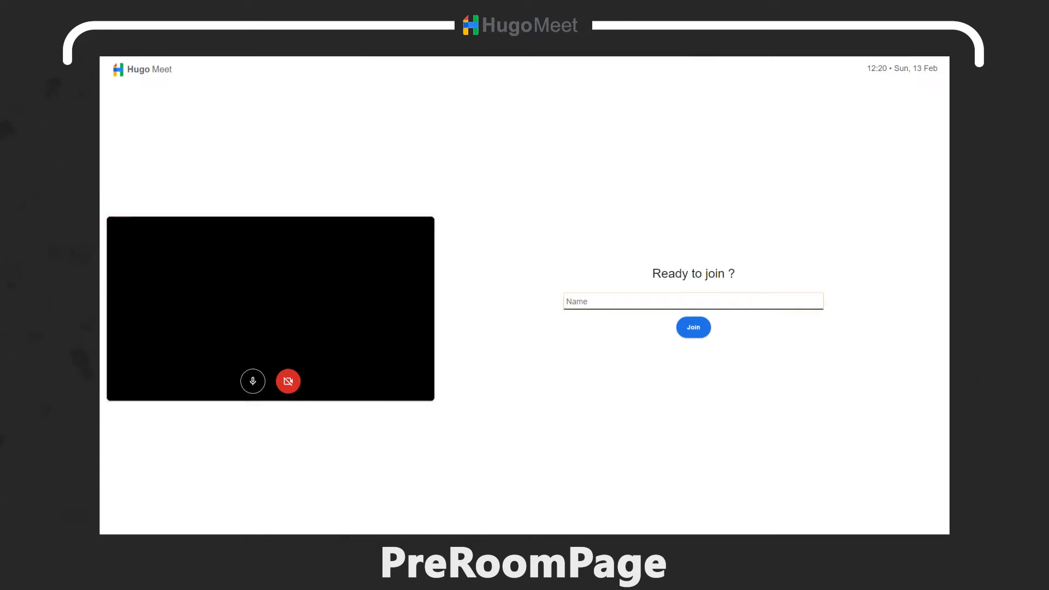
{"action": "left_click", "coordinate": [692, 300]}
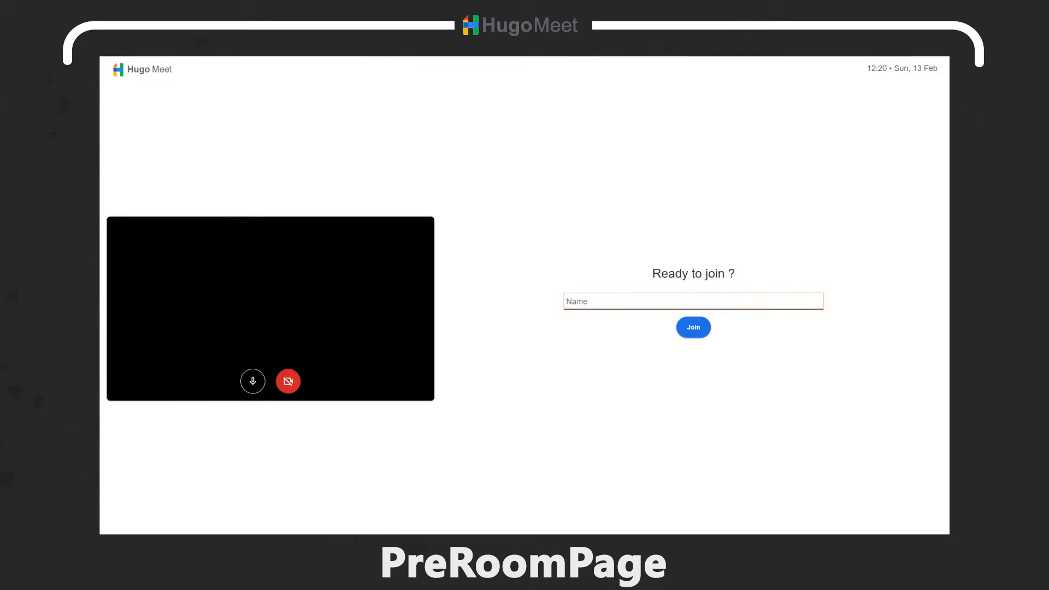
{"action": "left_click", "coordinate": [693, 301]}
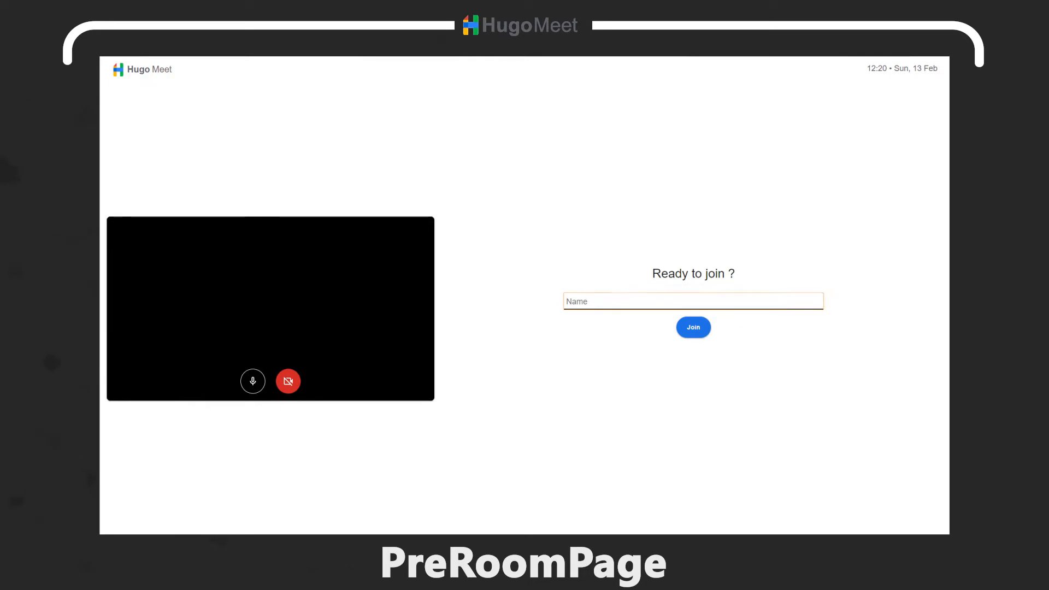
{"action": "left_click", "coordinate": [692, 301]}
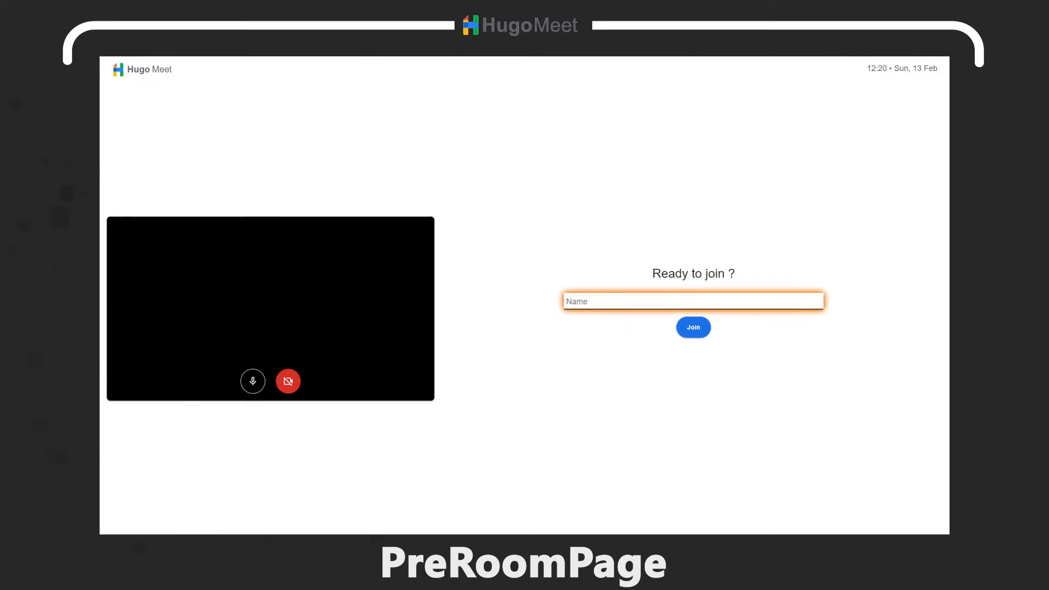
{"action": "left_click", "coordinate": [693, 327]}
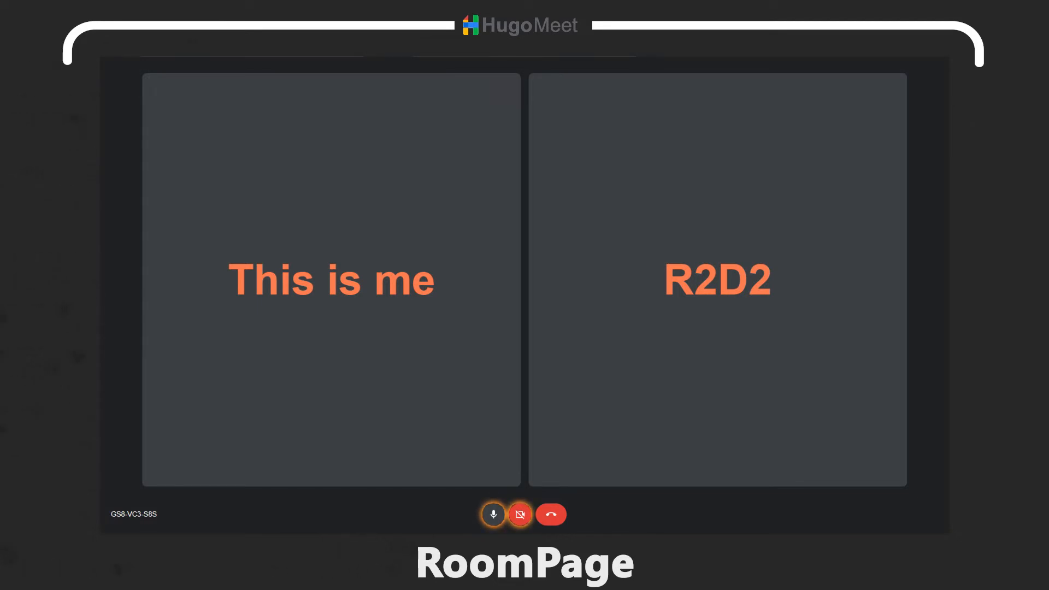
{"action": "mouse_move", "coordinate": [551, 515]}
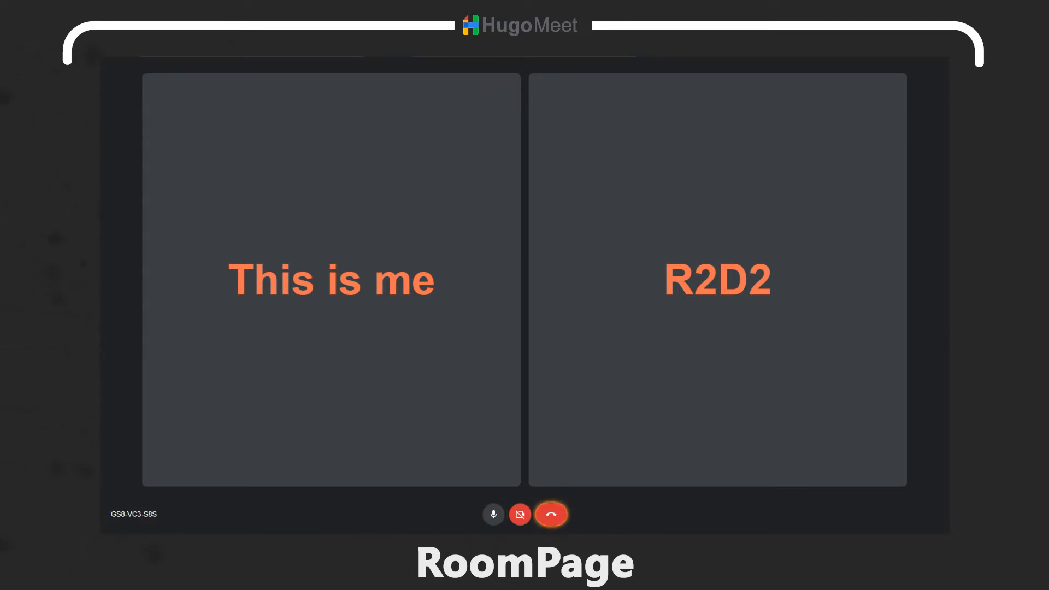